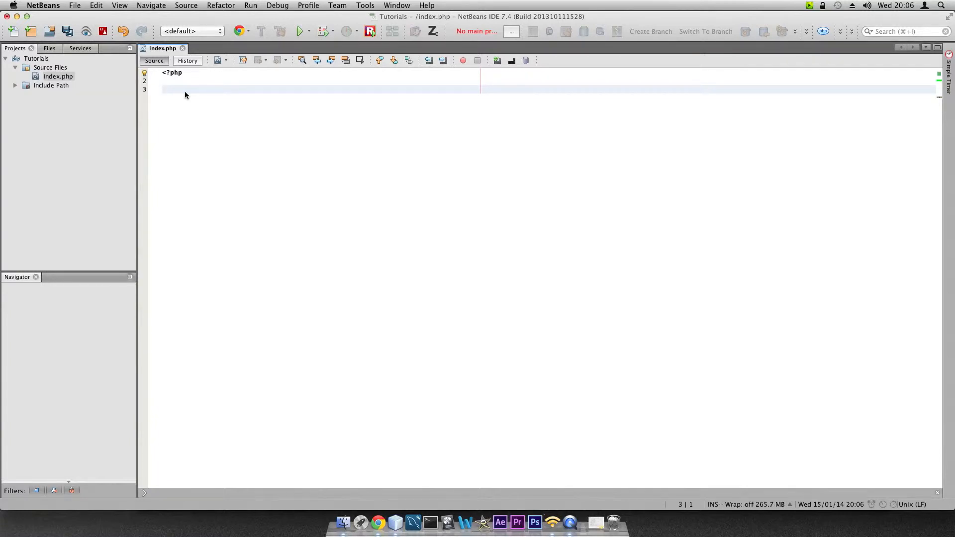
- Assign $name = 'Luke' and $class = 'favourite' on separate lines in index.php
type("$name =")
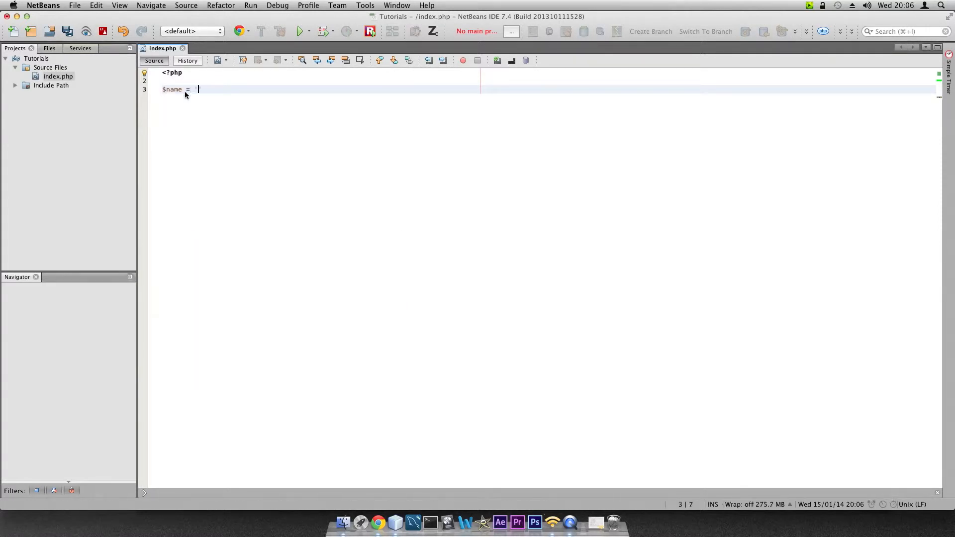
type("'Luke';")
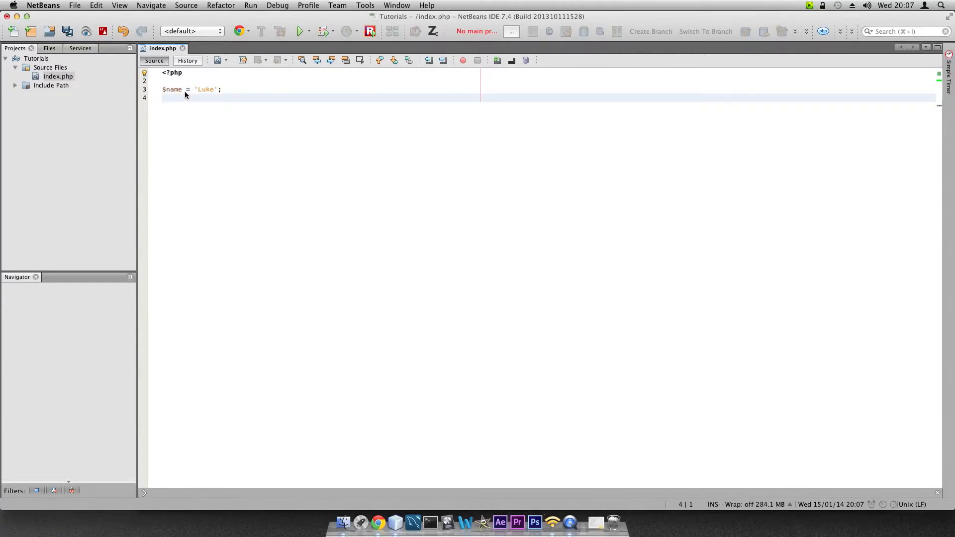
type("$")
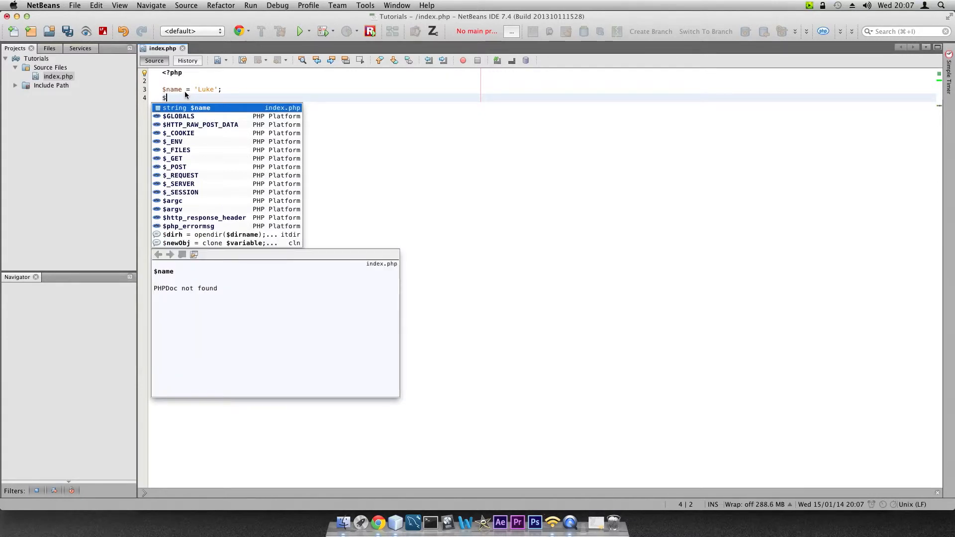
type("class=")
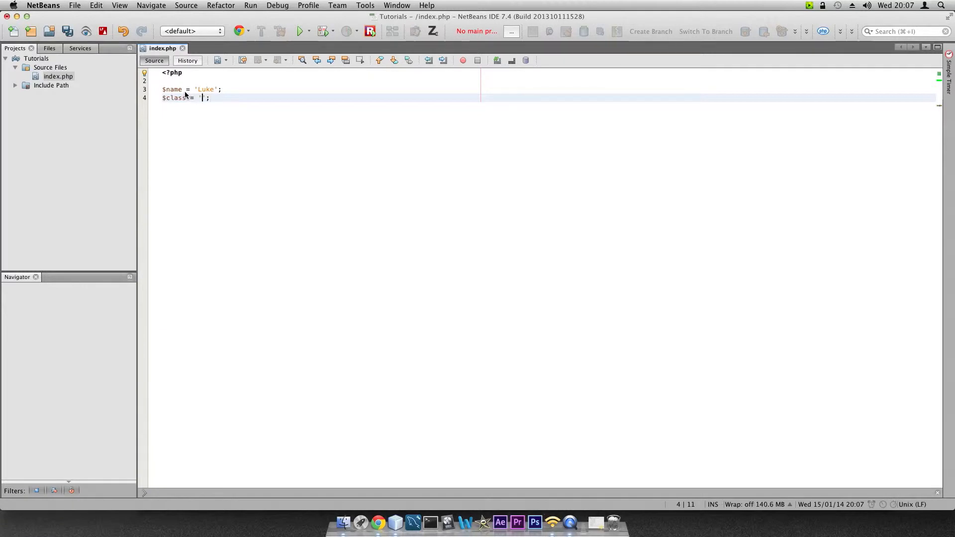
type("favourite")
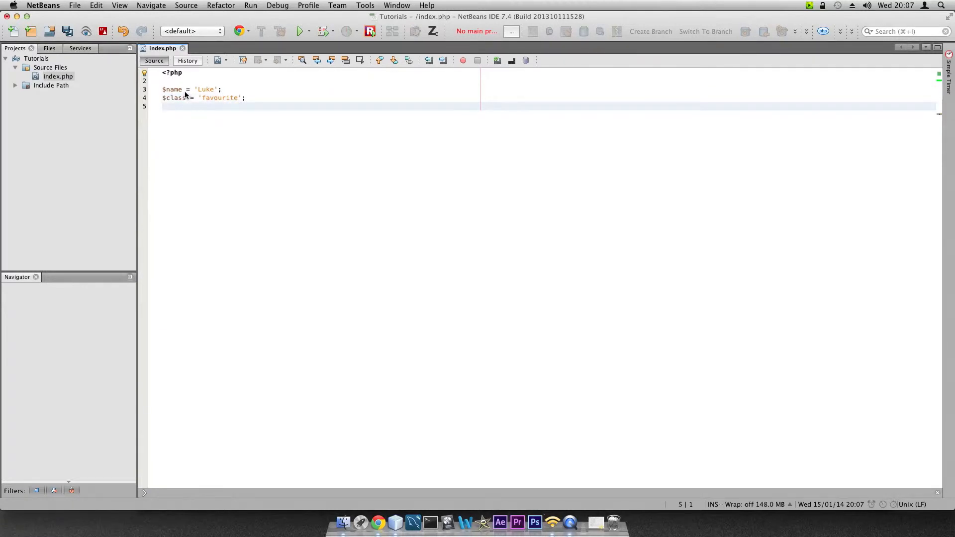
- Start the $heredoc = <<< assignment on the next line
type("$here")
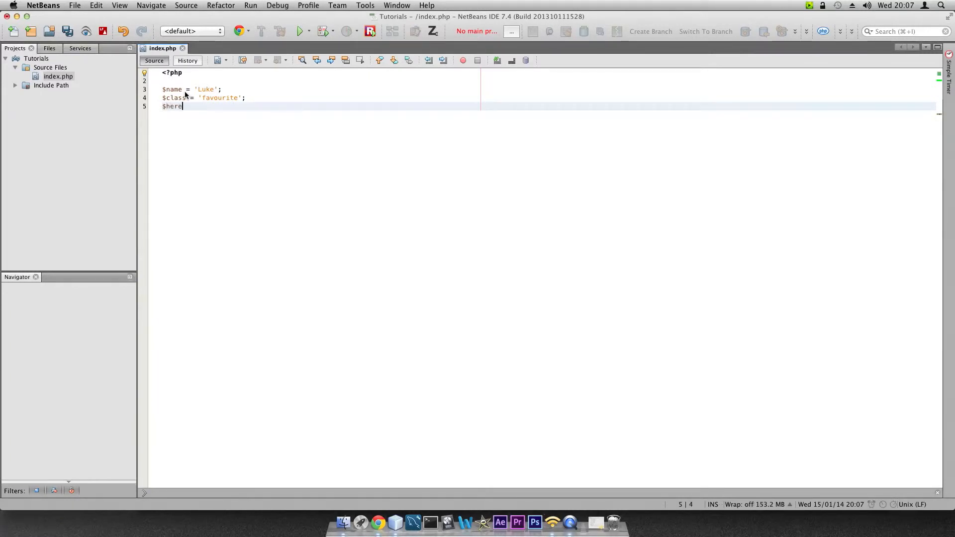
type("doc = <<<")
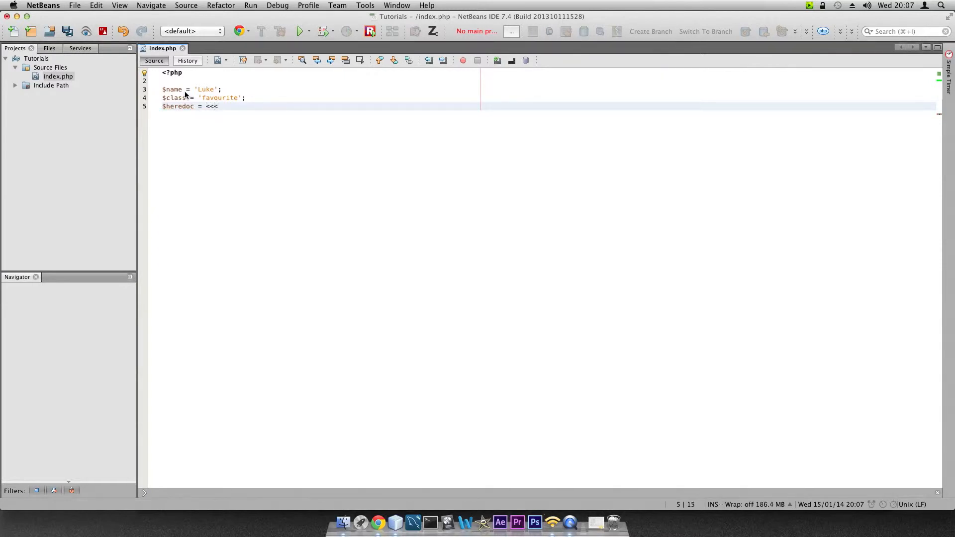
- Label the heredoc <<<HTML and close it with HTML; two lines below
type("HTML")
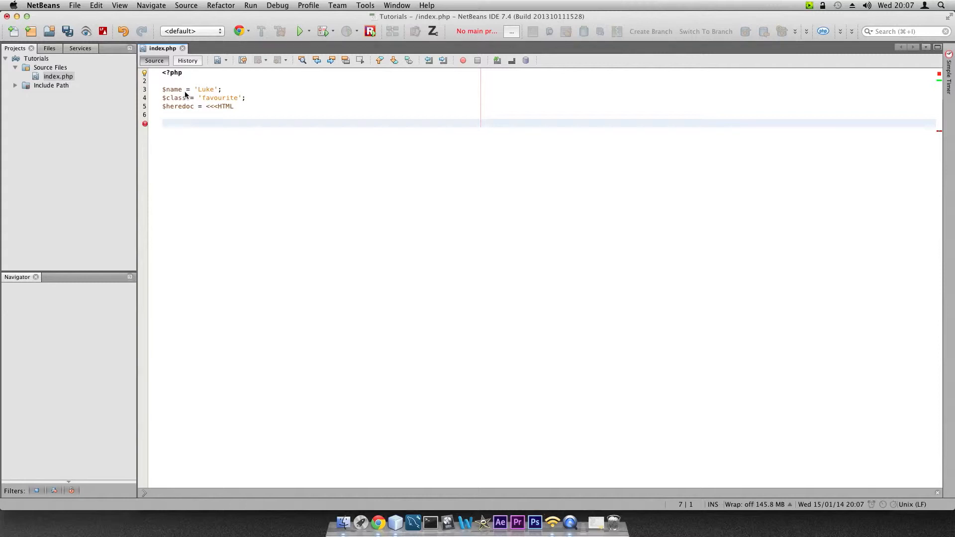
type("HTML;")
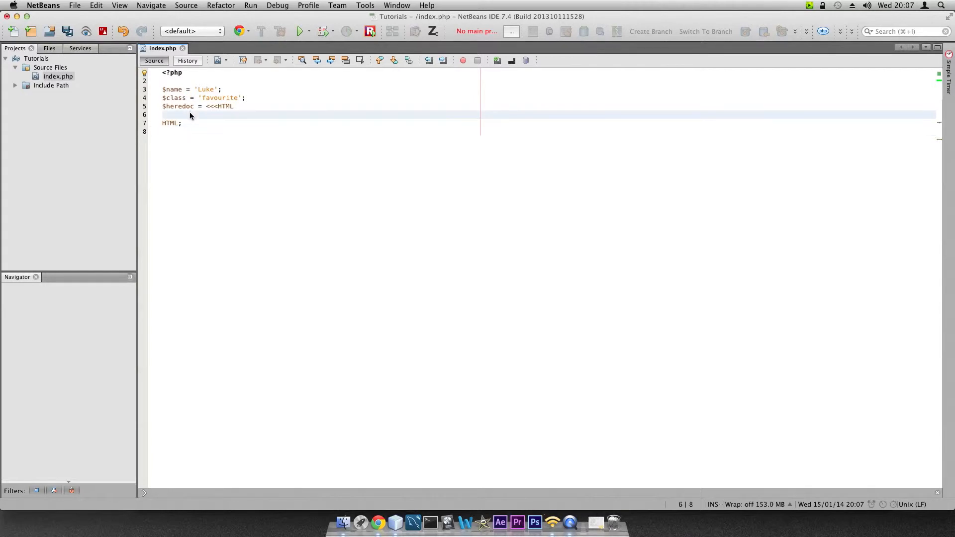
mouse_move(347, 302)
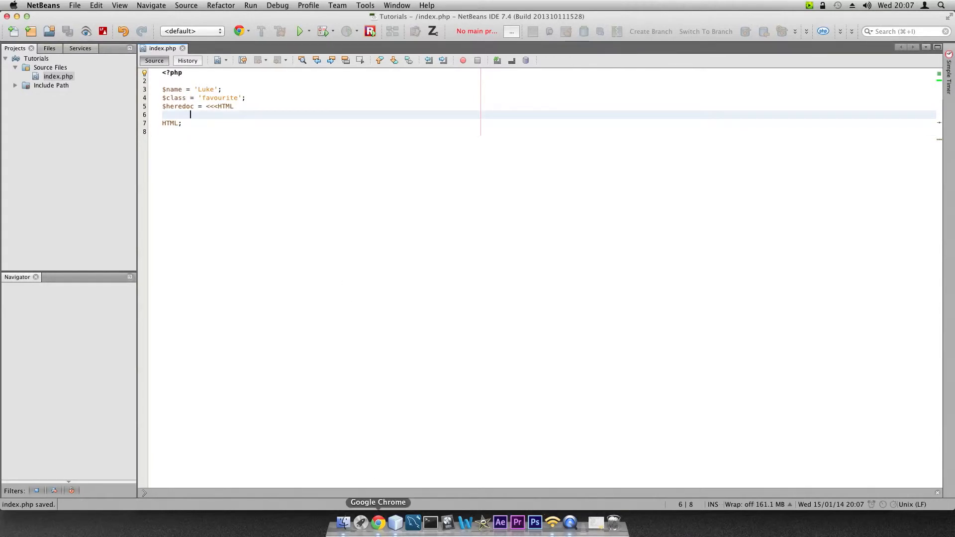
- Inspect the tuts.lo page's elements in Chrome
left_click(378, 533)
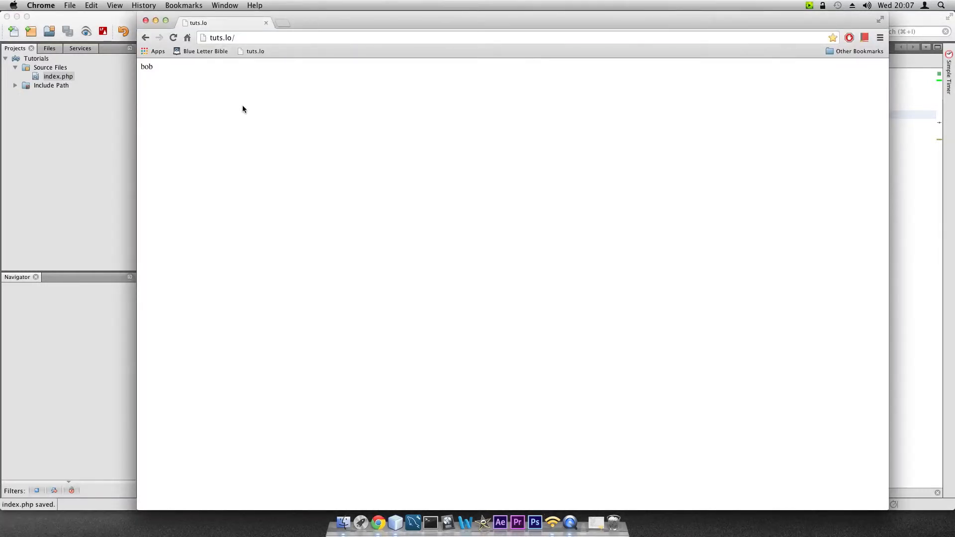
right_click(244, 110)
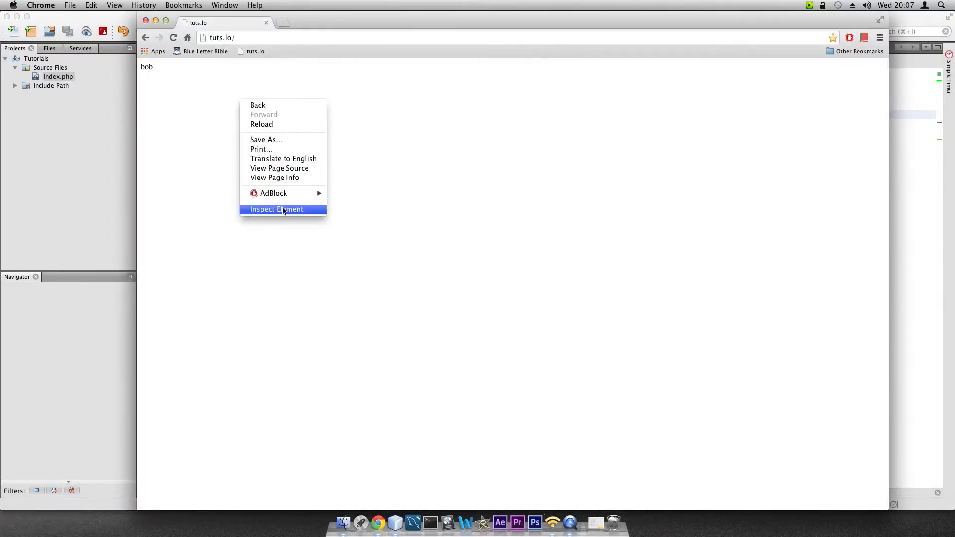
left_click(283, 209)
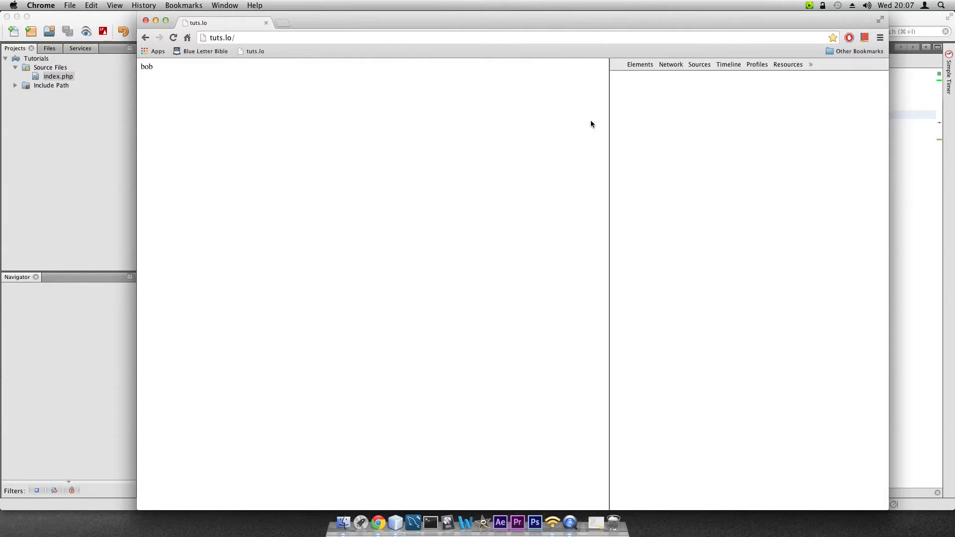
- Copy the <html> node's full markup from the Elements inspector
right_click(628, 75)
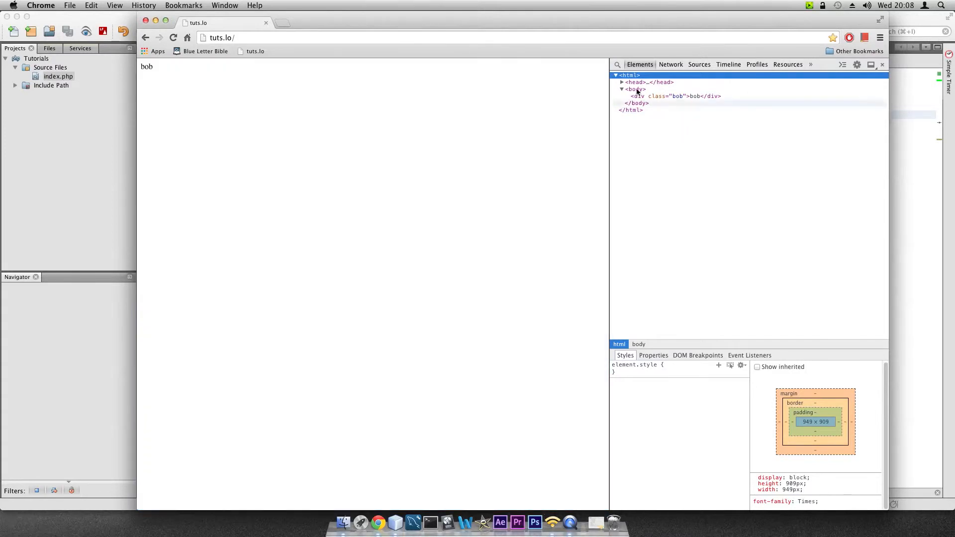
right_click(625, 76)
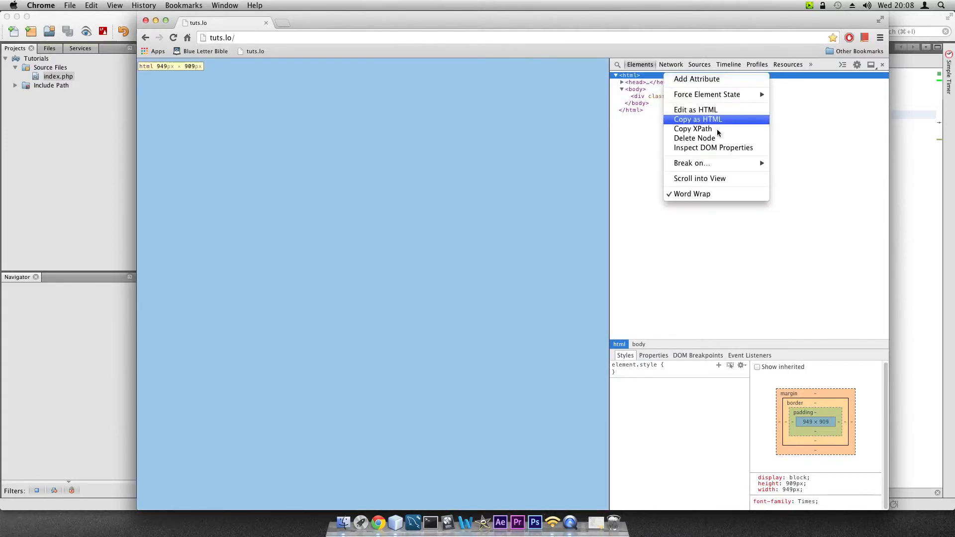
left_click(695, 109)
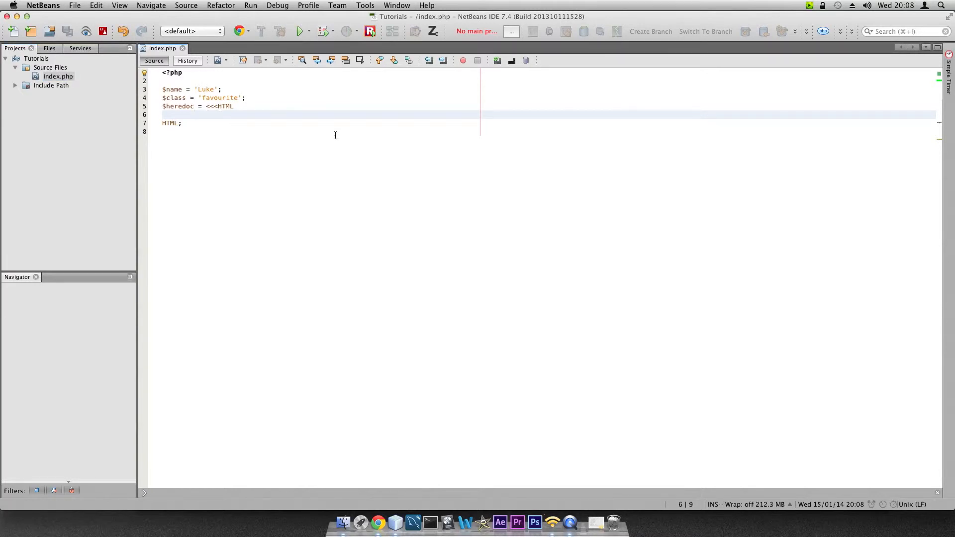
- Paste the html/head/body markup with the class="bob" div into the heredoc and tidy its line breaks
type("<html><head><style type=\"text/css\"></style></head><body><div class=\"bob\">bob</div></body></html>")
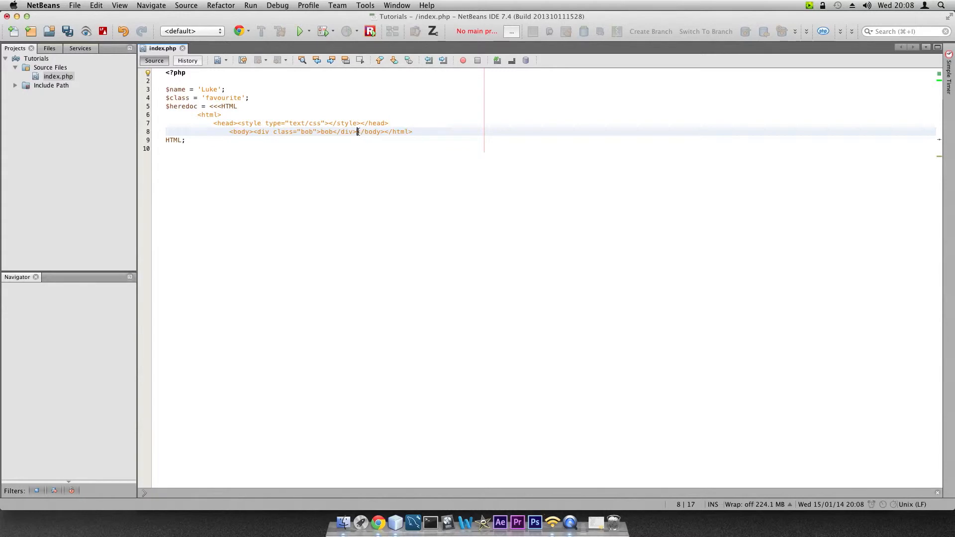
key("Enter")
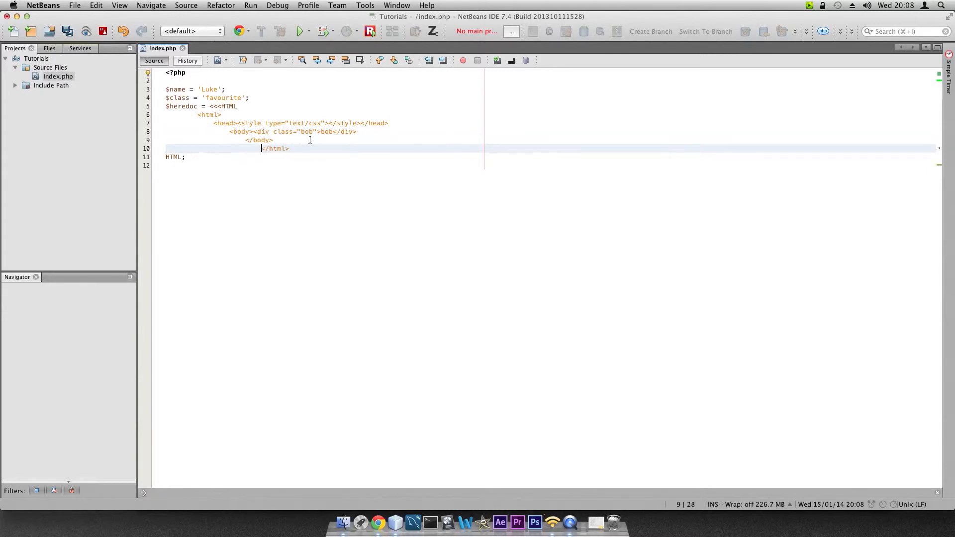
left_click(309, 148)
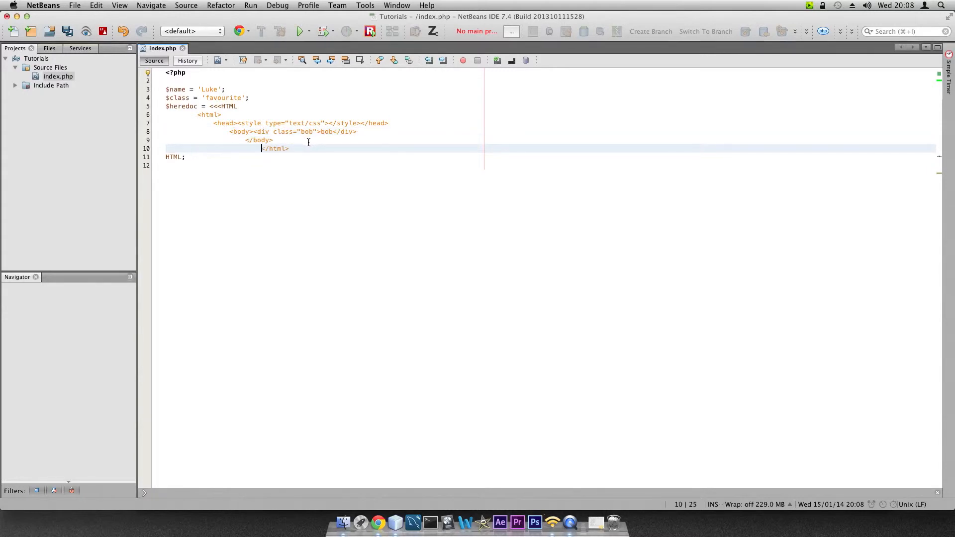
key("Backspace")
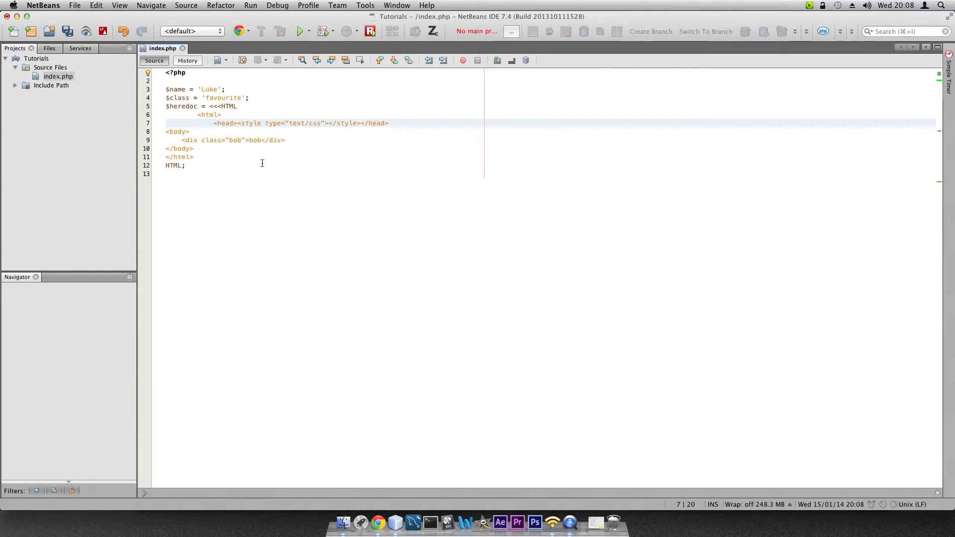
mouse_move(223, 143)
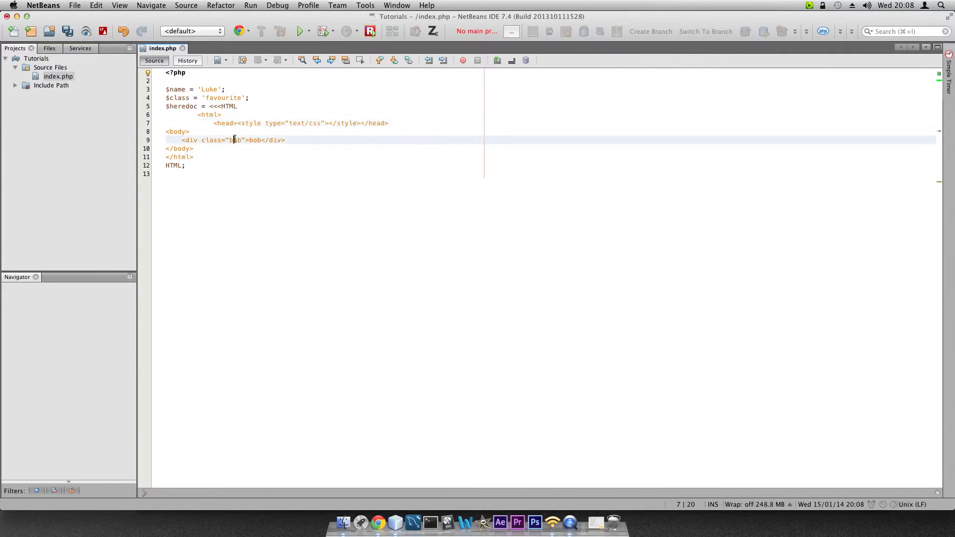
- Replace the div's class value with $class and its text with $name, then save
double_click(235, 139)
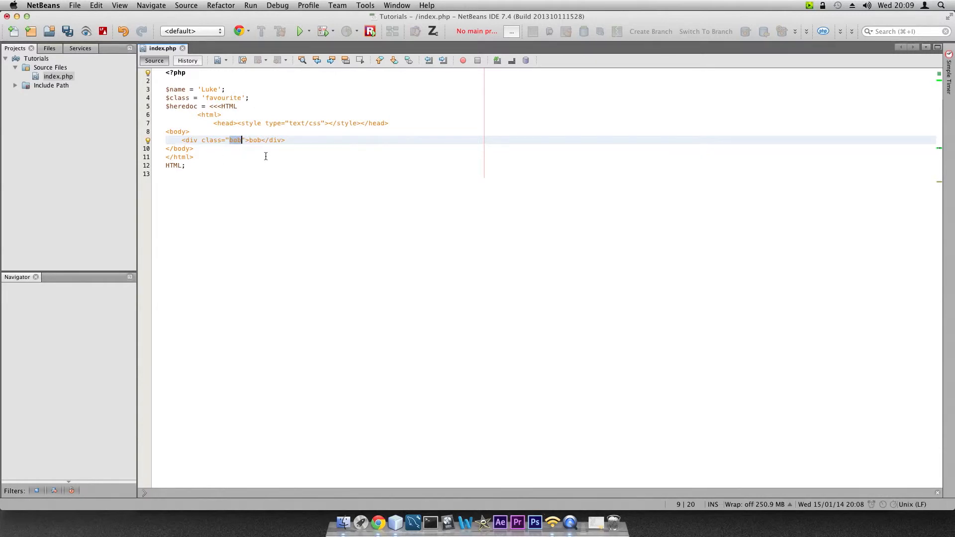
type("$class")
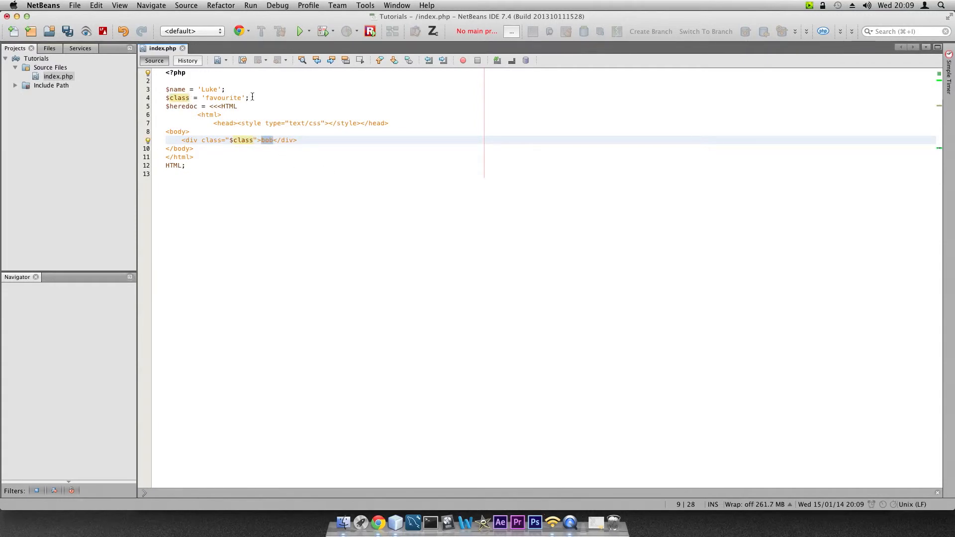
type("$")
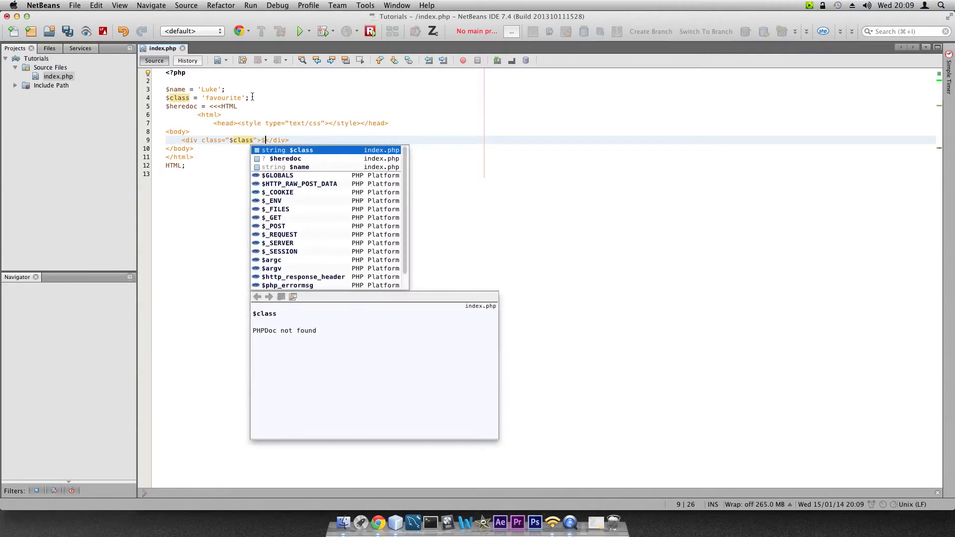
type("name")
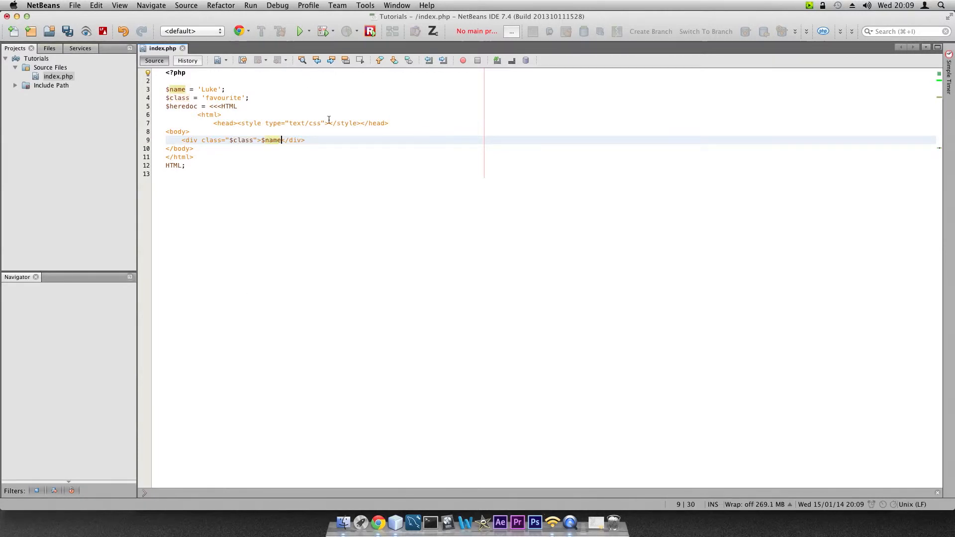
key("cmd+s")
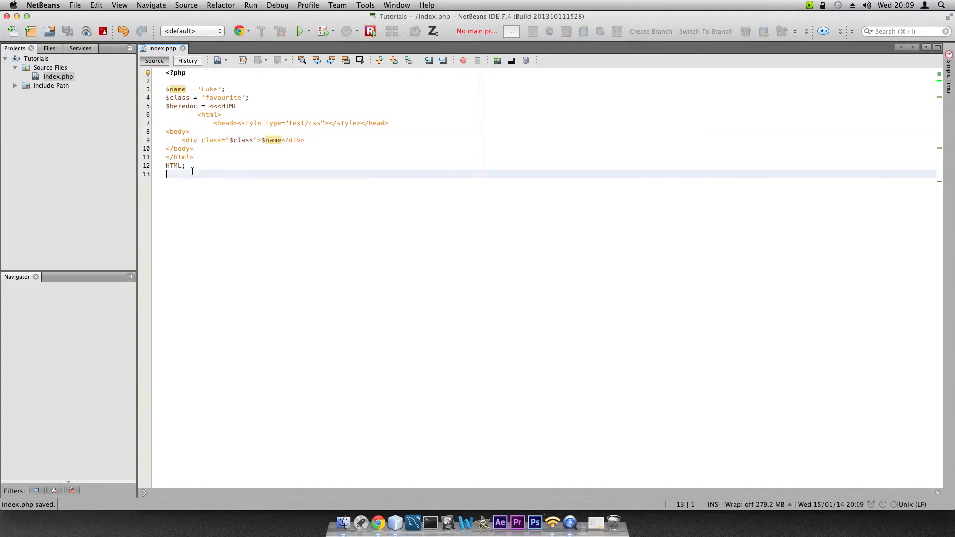
- Add echo $heredoc; after the heredoc and switch to Chrome for the output
type("echo $heredoc;")
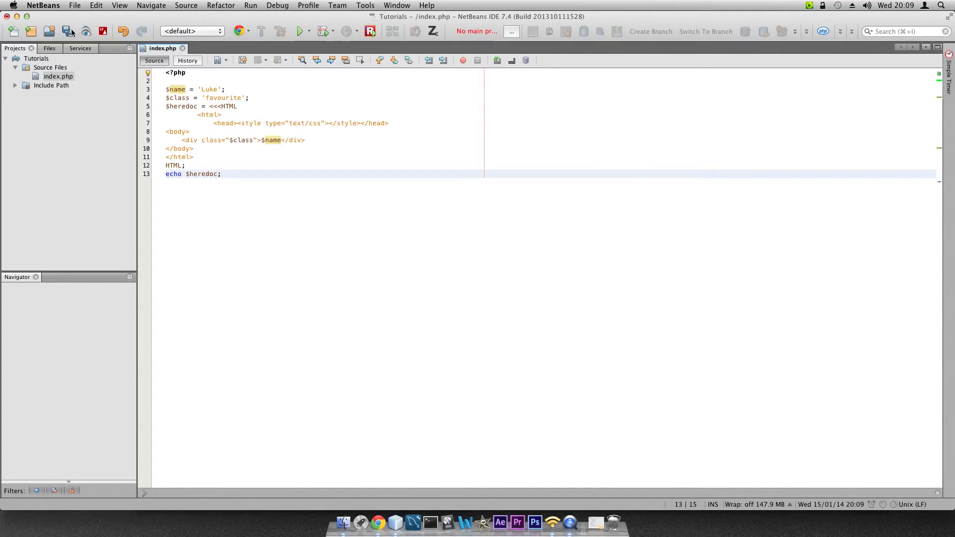
left_click(64, 29)
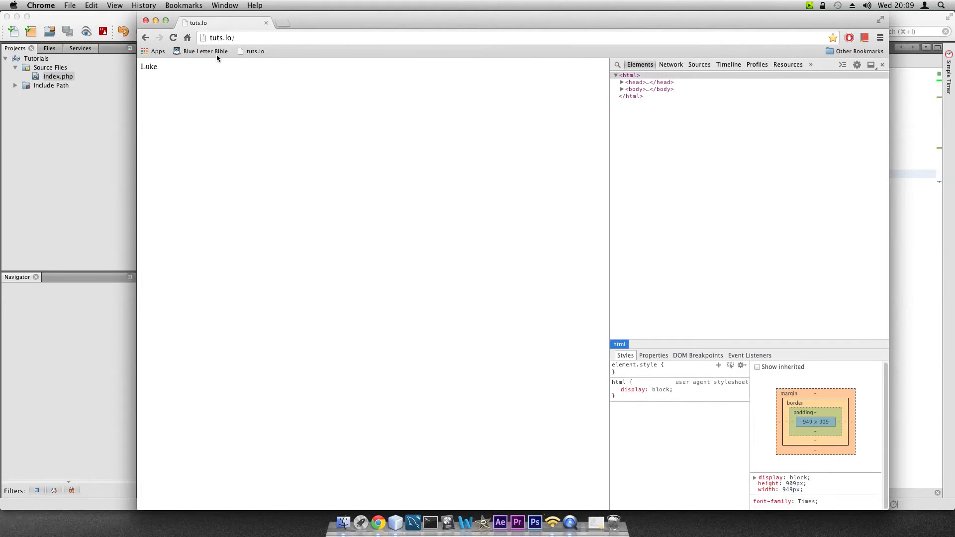
- Inspect the element containing the rendered word Luke on the page
right_click(148, 66)
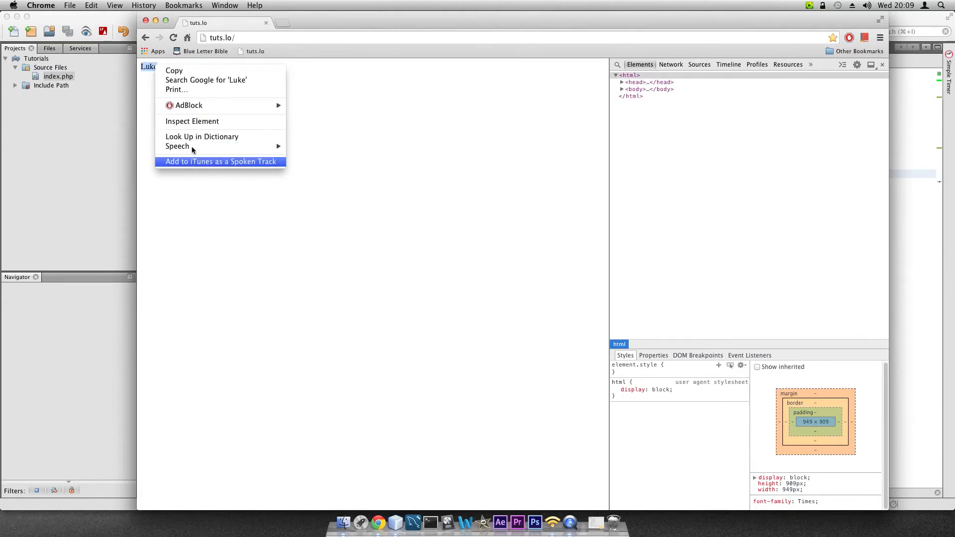
left_click(191, 121)
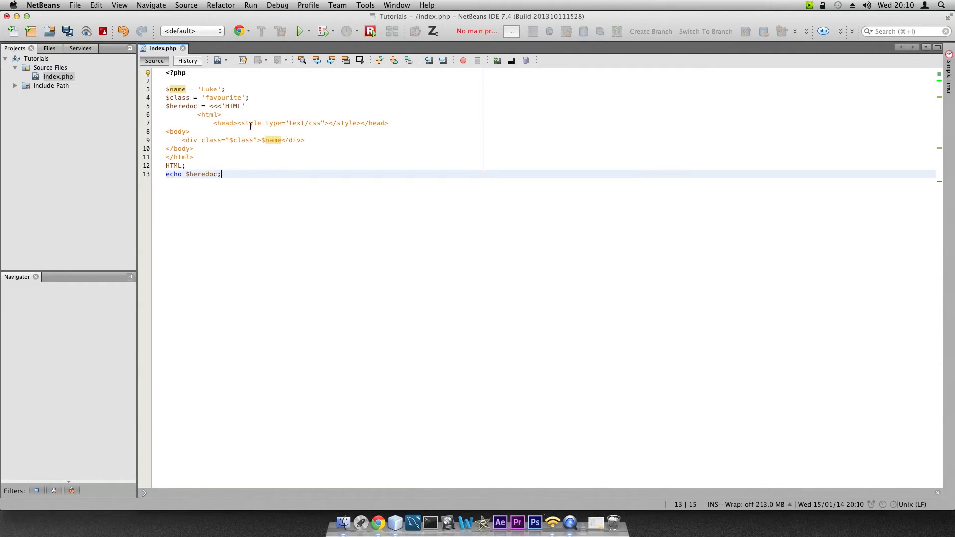
mouse_move(352, 164)
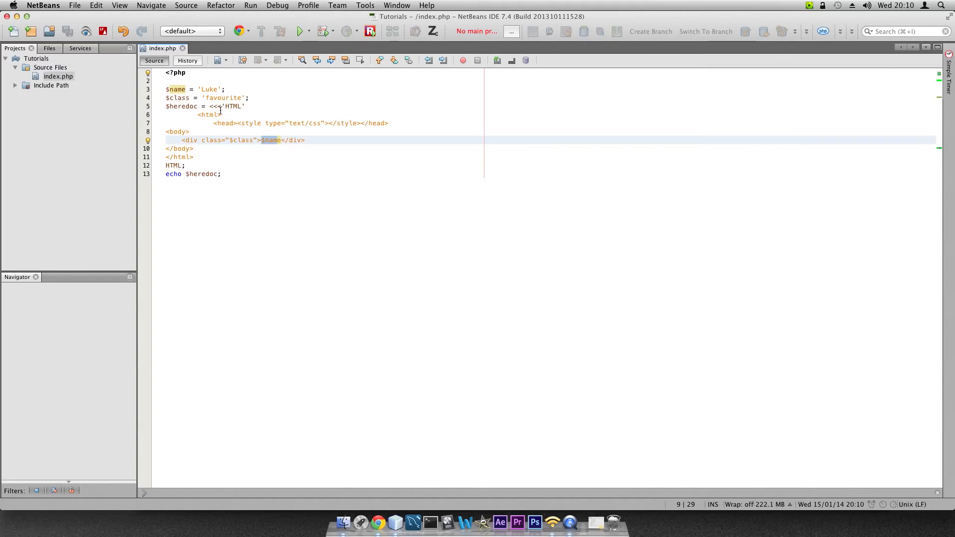
- Expand the page markup in Chrome's inspector to confirm the literal $class and $name
left_click(379, 523)
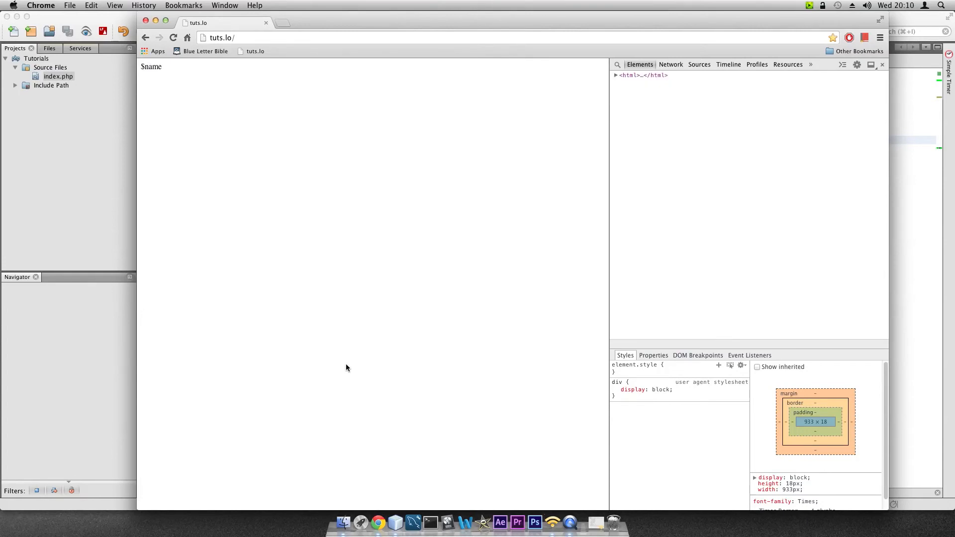
left_click(615, 76)
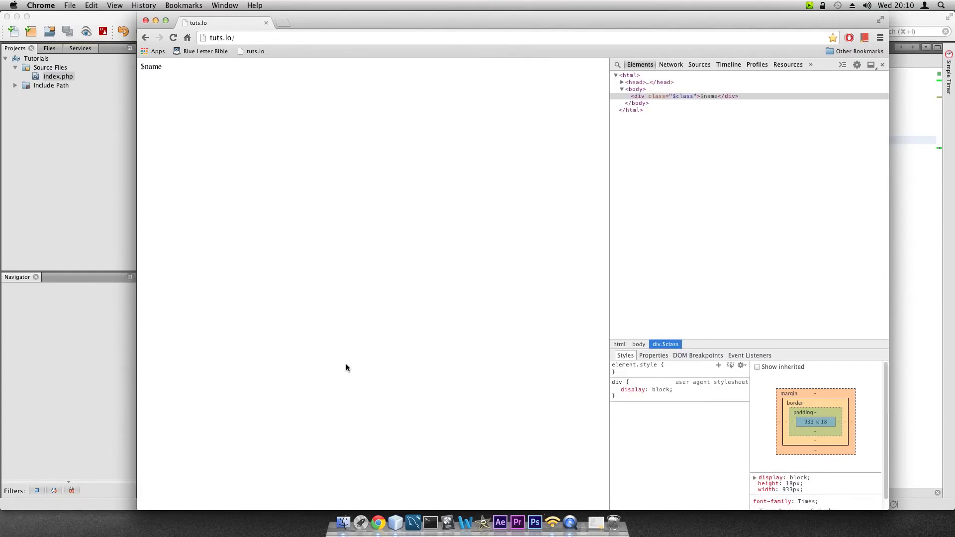
mouse_move(60, 223)
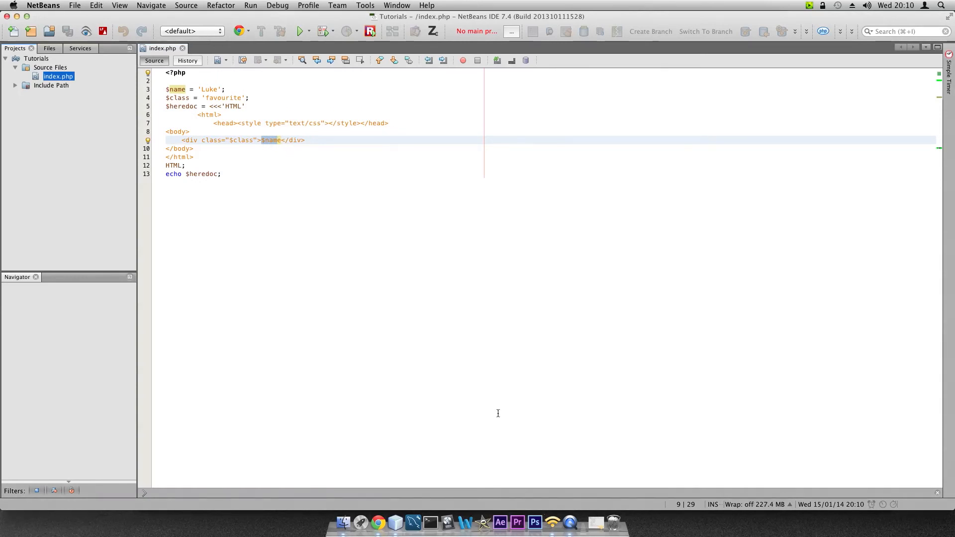
left_click(376, 522)
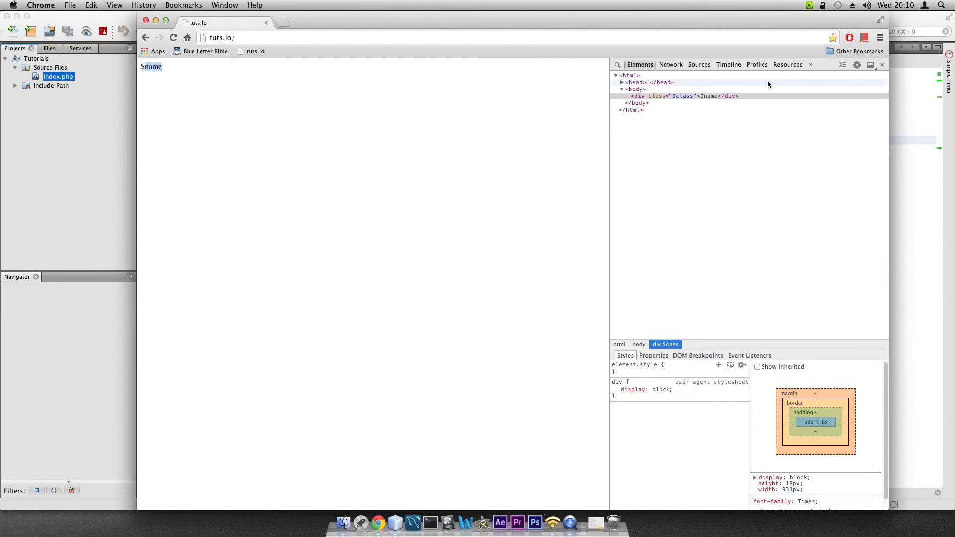
mouse_move(676, 99)
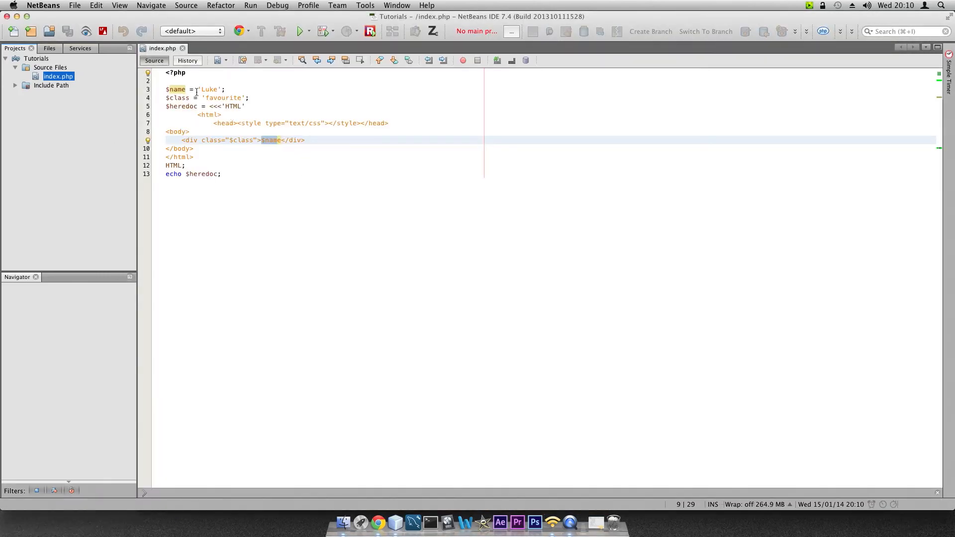
mouse_move(269, 209)
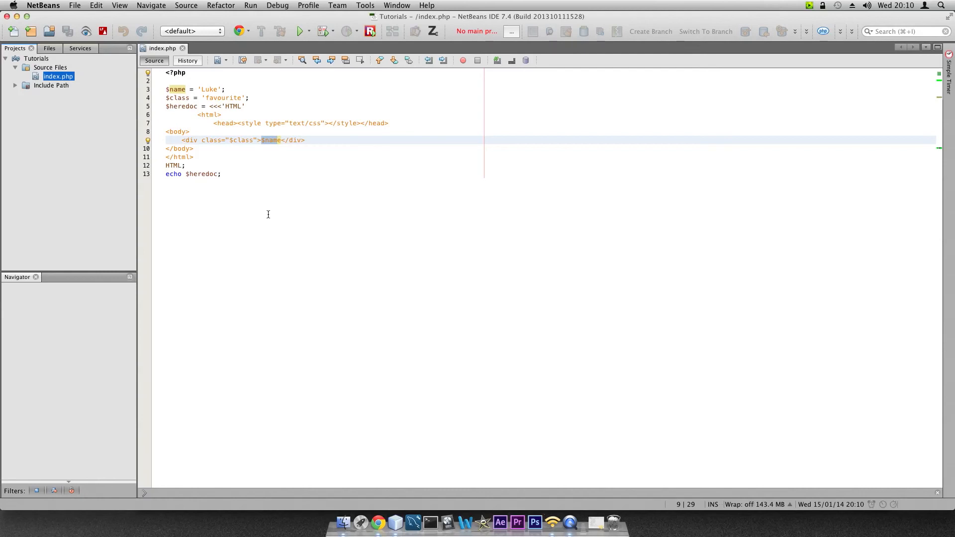
mouse_move(269, 212)
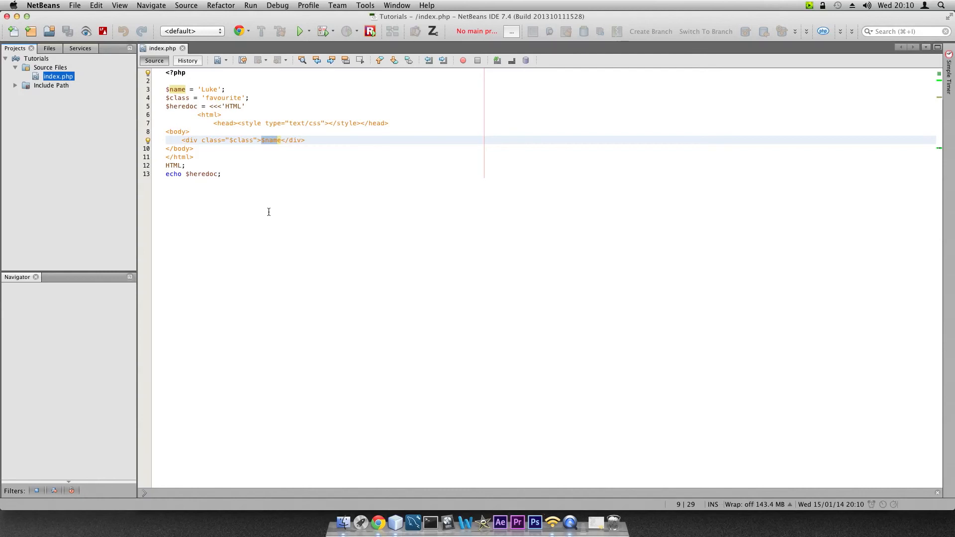
left_click(235, 178)
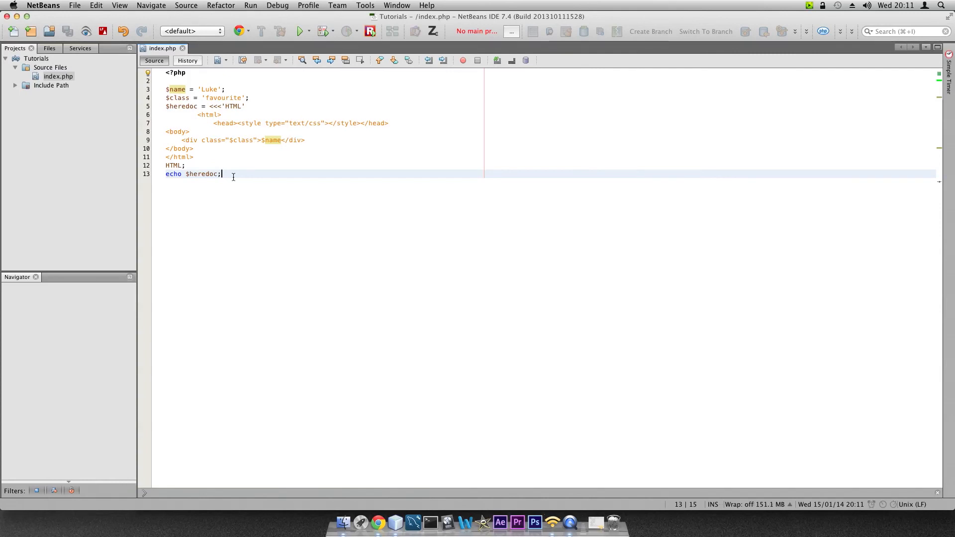
mouse_move(173, 253)
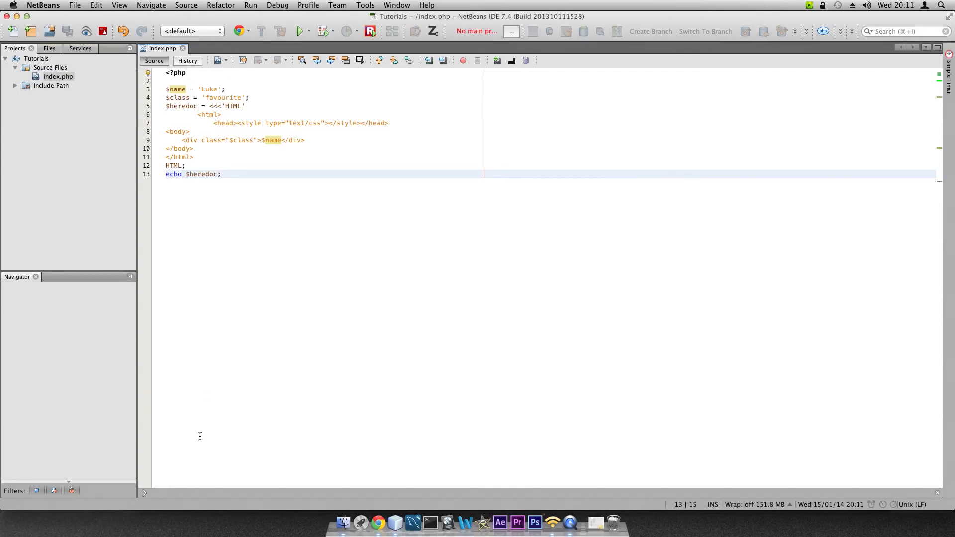
left_click(221, 174)
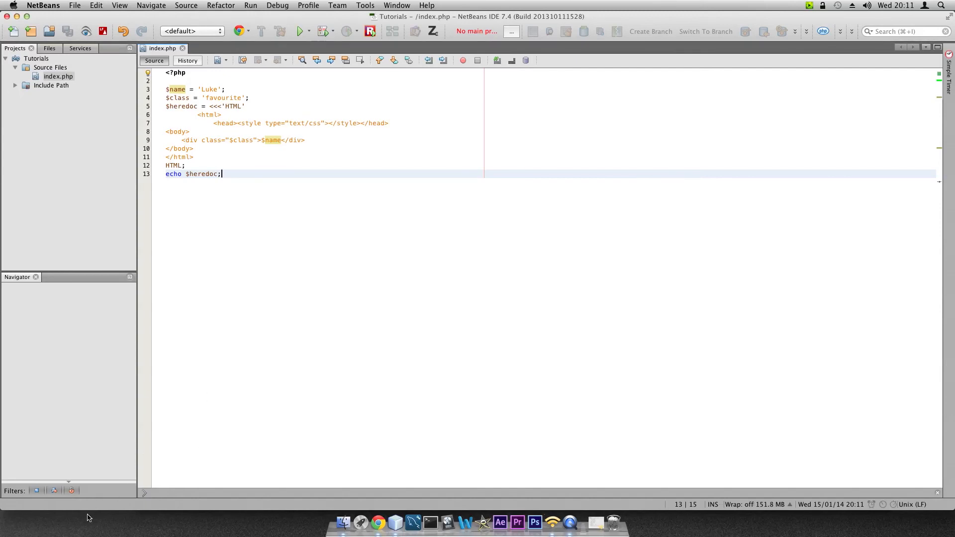